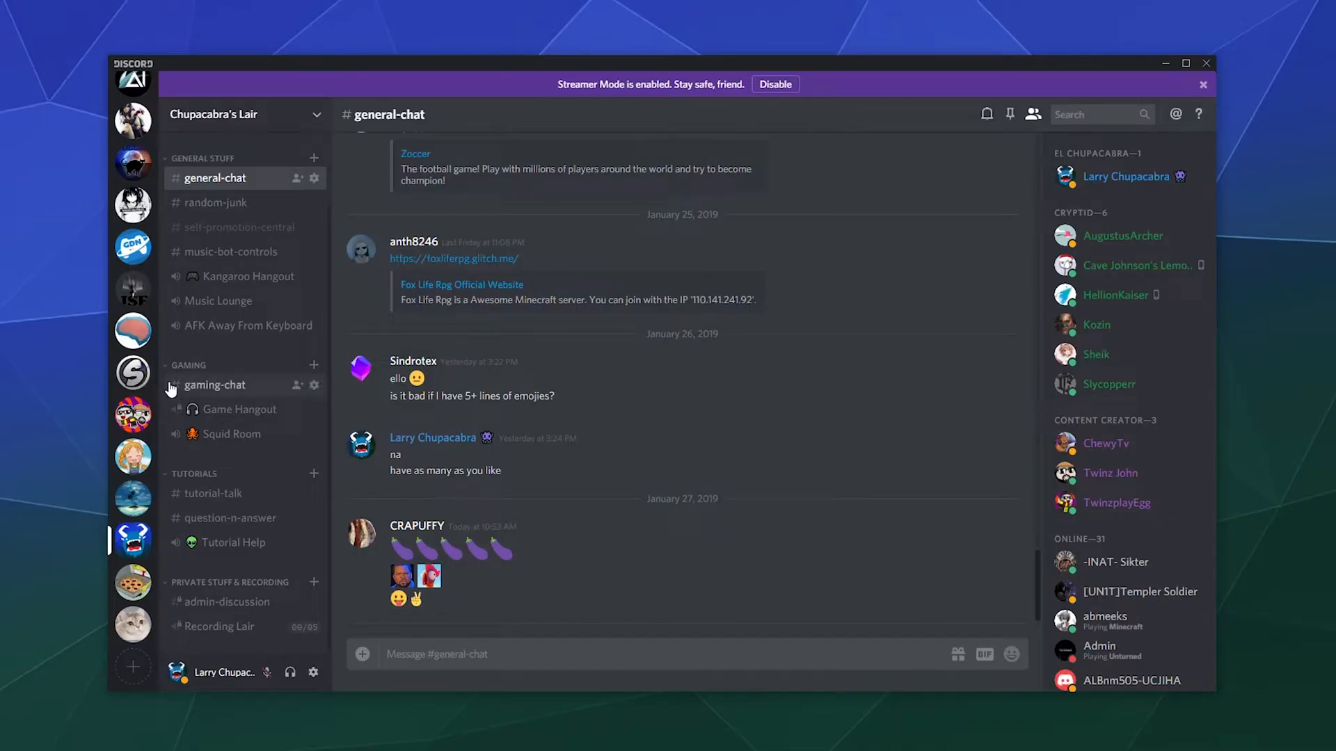
{"action": "mouse_move", "coordinate": [180, 377]}
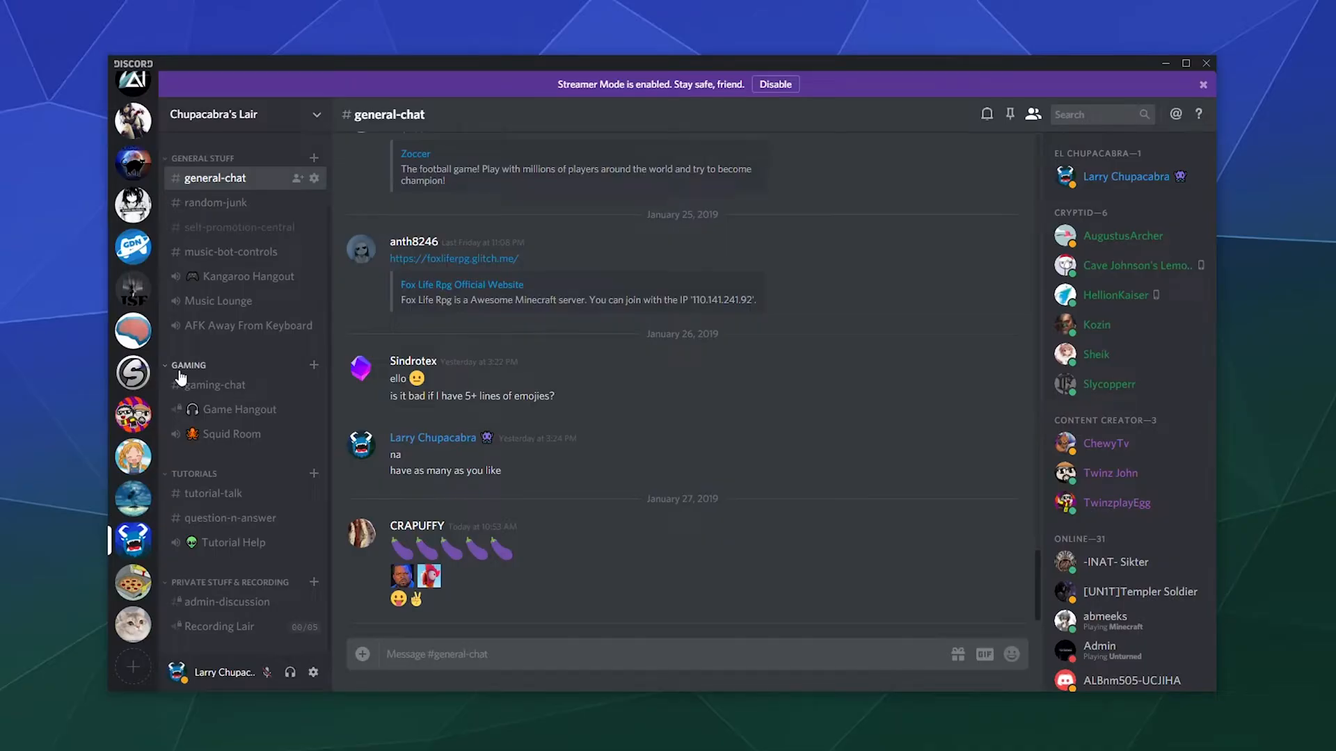
{"action": "mouse_move", "coordinate": [239, 409]}
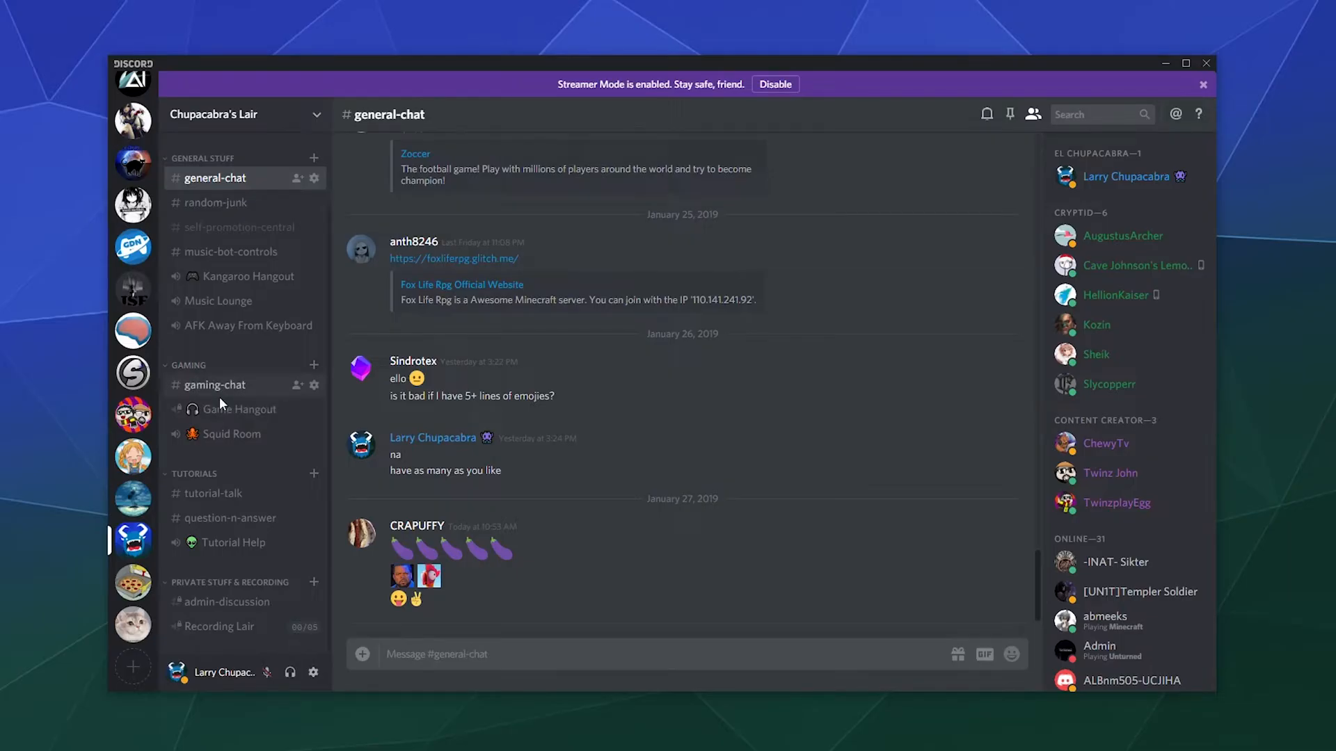
{"action": "mouse_move", "coordinate": [313, 409]}
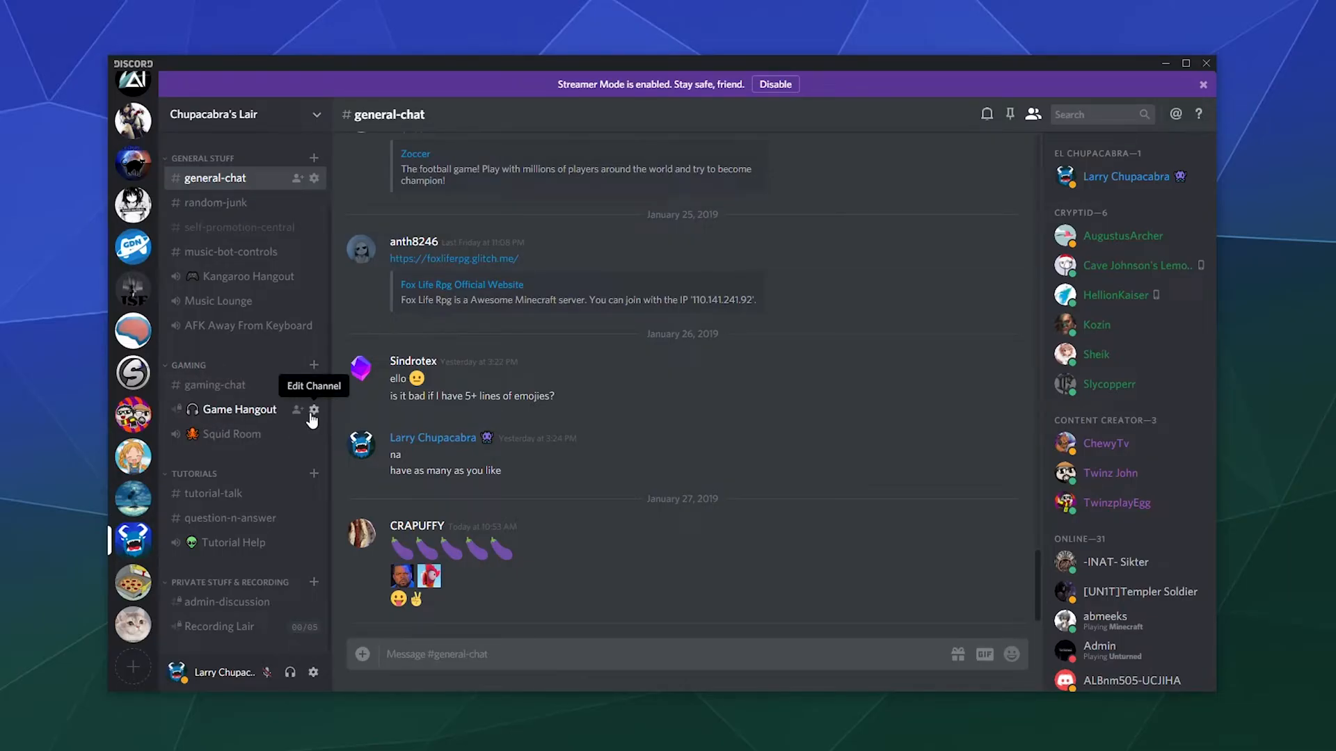
Step: Review the Game Hangout channel's current permission settings, then leave them unchanged
{"action": "left_click", "coordinate": [313, 409]}
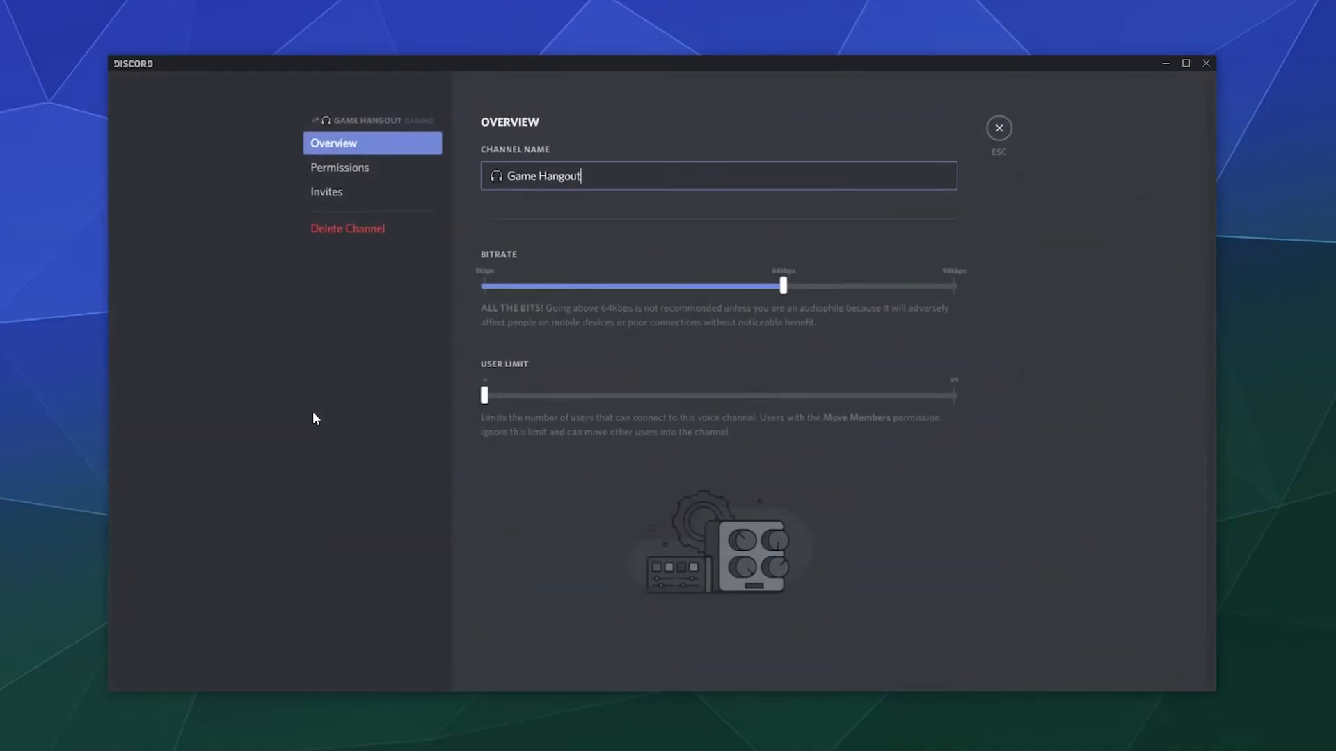
{"action": "left_click", "coordinate": [339, 166]}
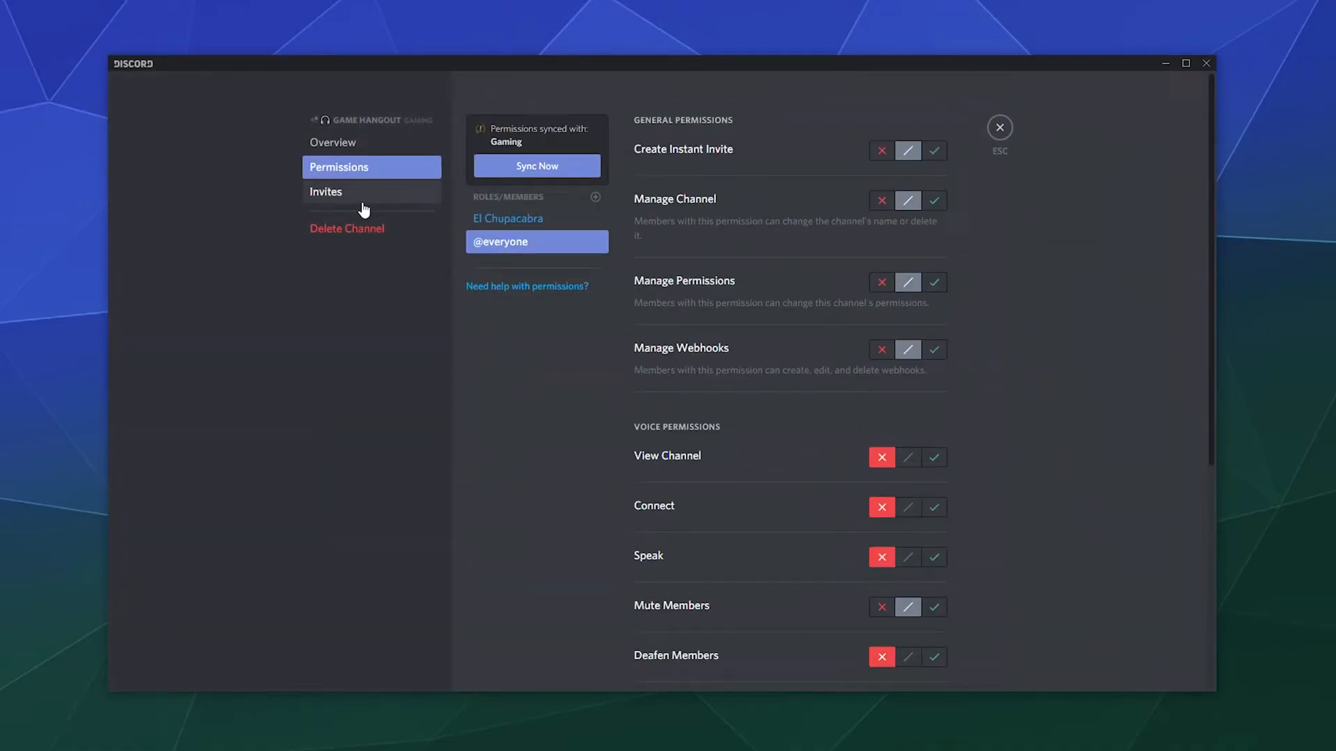
{"action": "scroll", "scroll_direction": "down", "scroll_amount": 3}
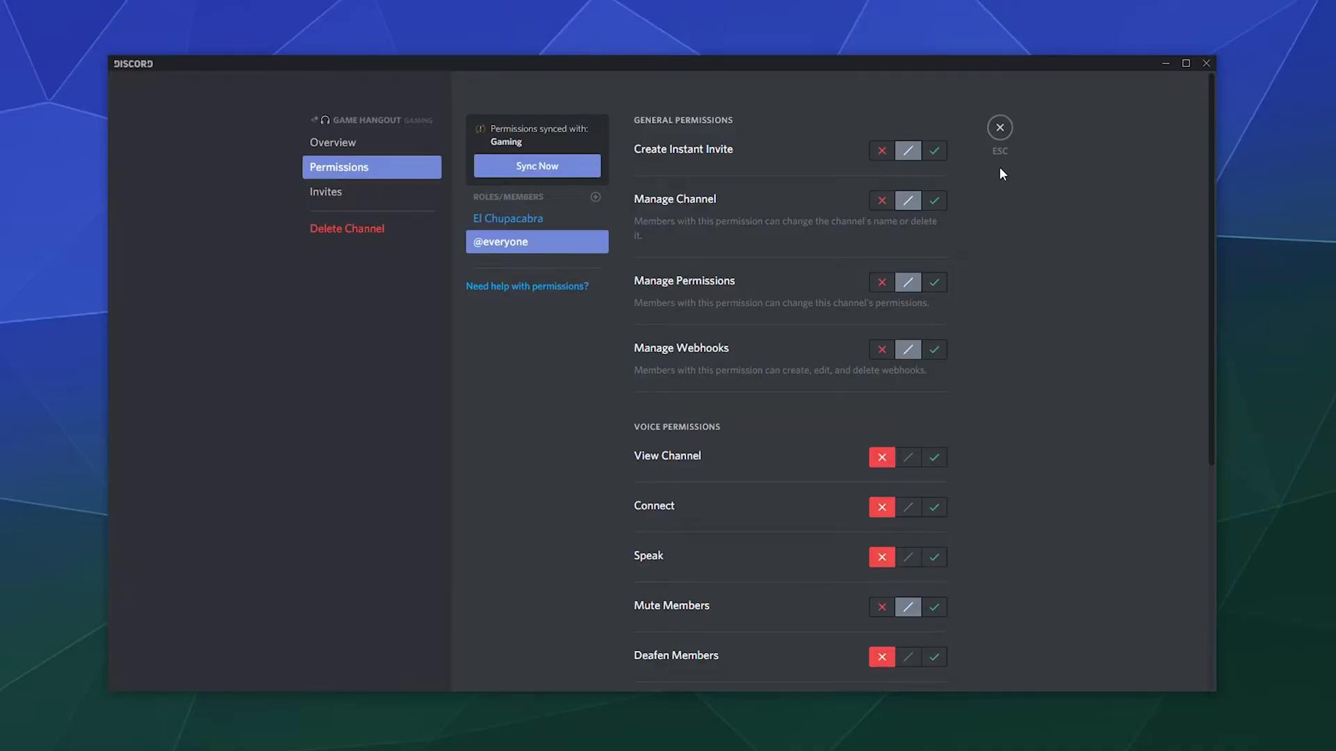
{"action": "left_click", "coordinate": [999, 126]}
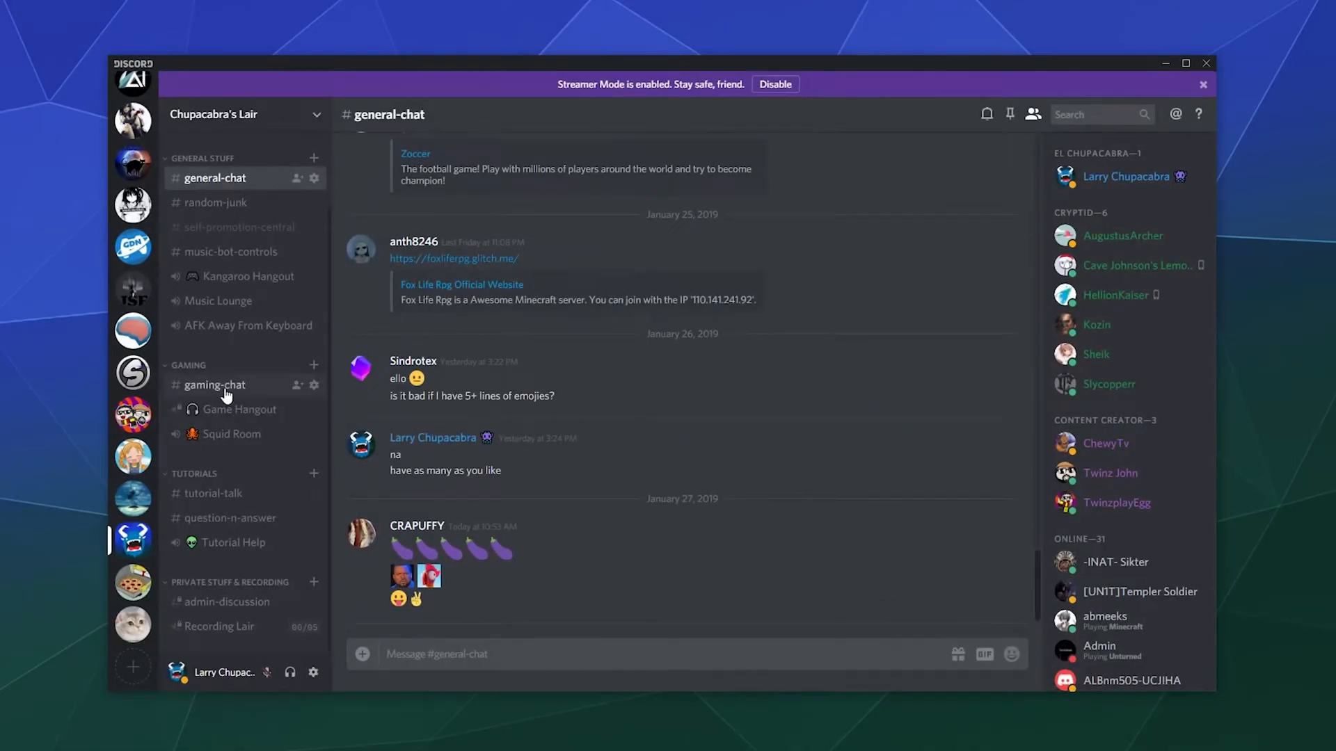
Step: Inspect the Gaming category's settings for comparison and close them
{"action": "right_click", "coordinate": [189, 365]}
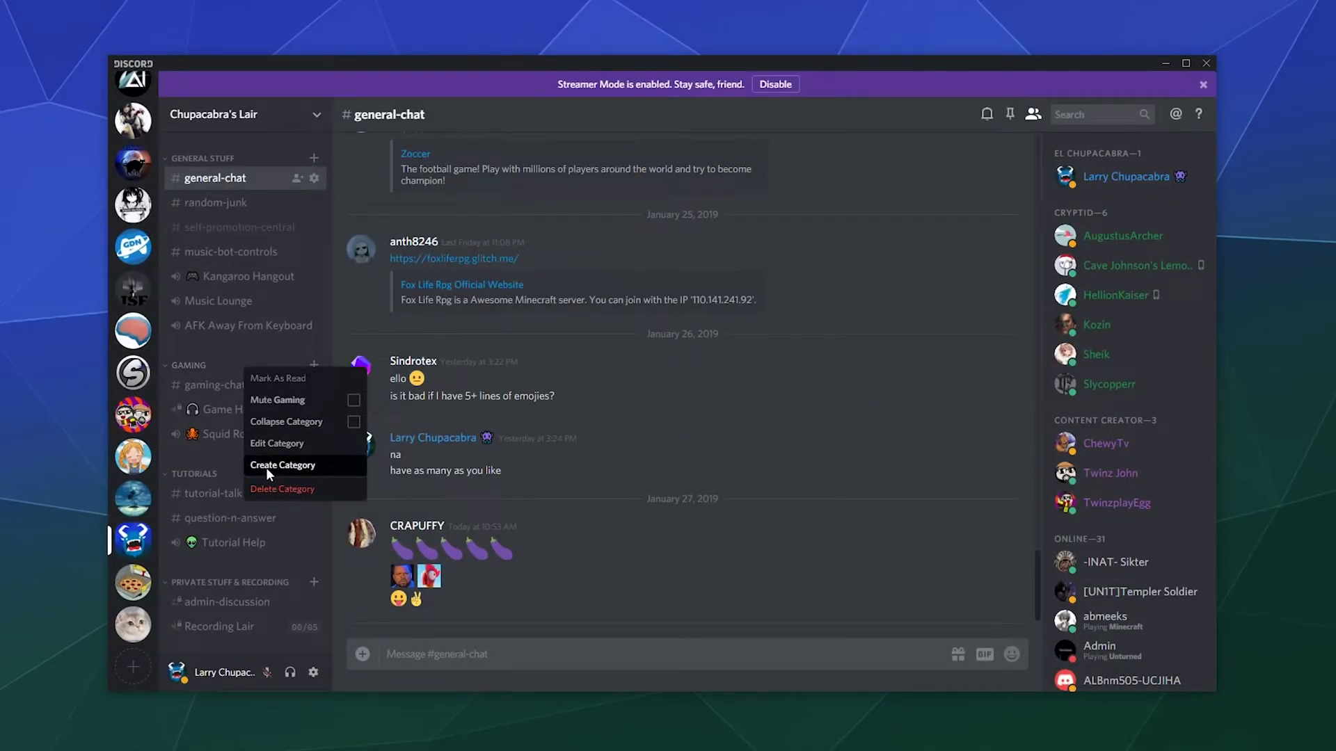
{"action": "left_click", "coordinate": [277, 443]}
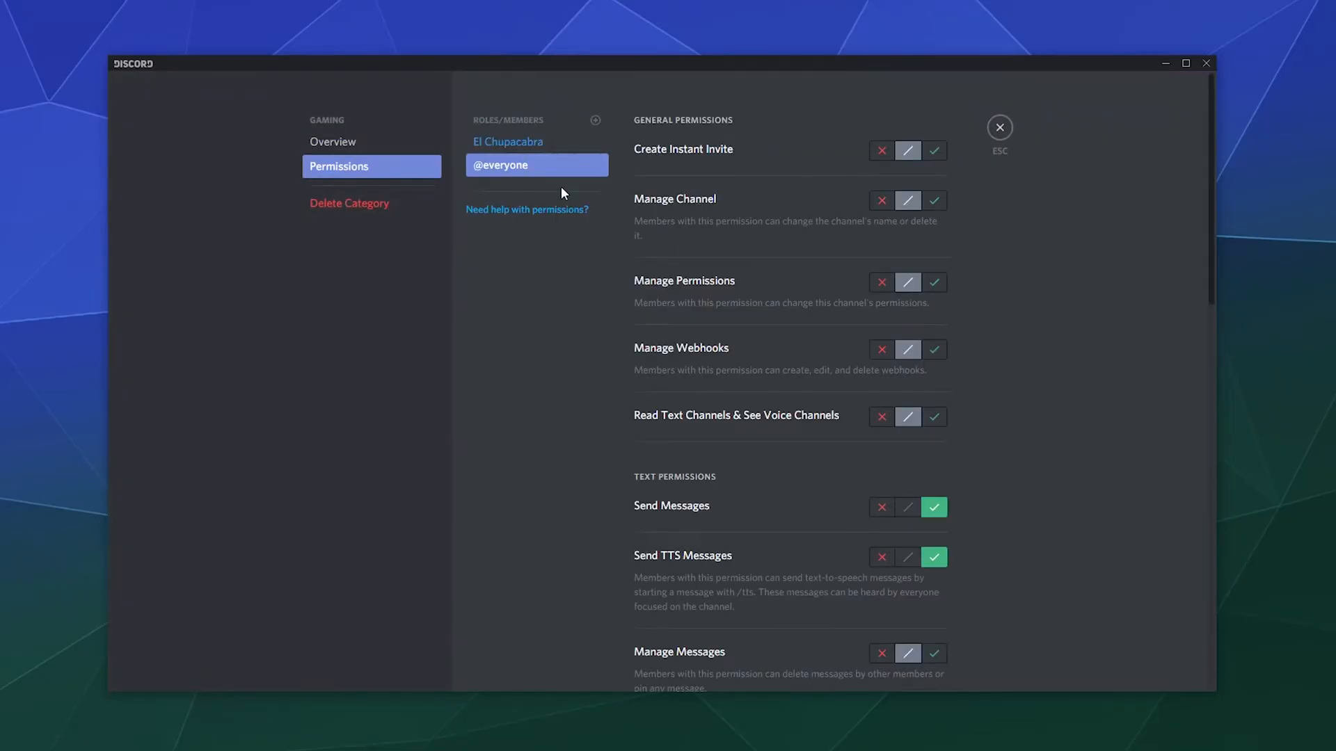
{"action": "scroll", "scroll_direction": "down", "scroll_amount": 3}
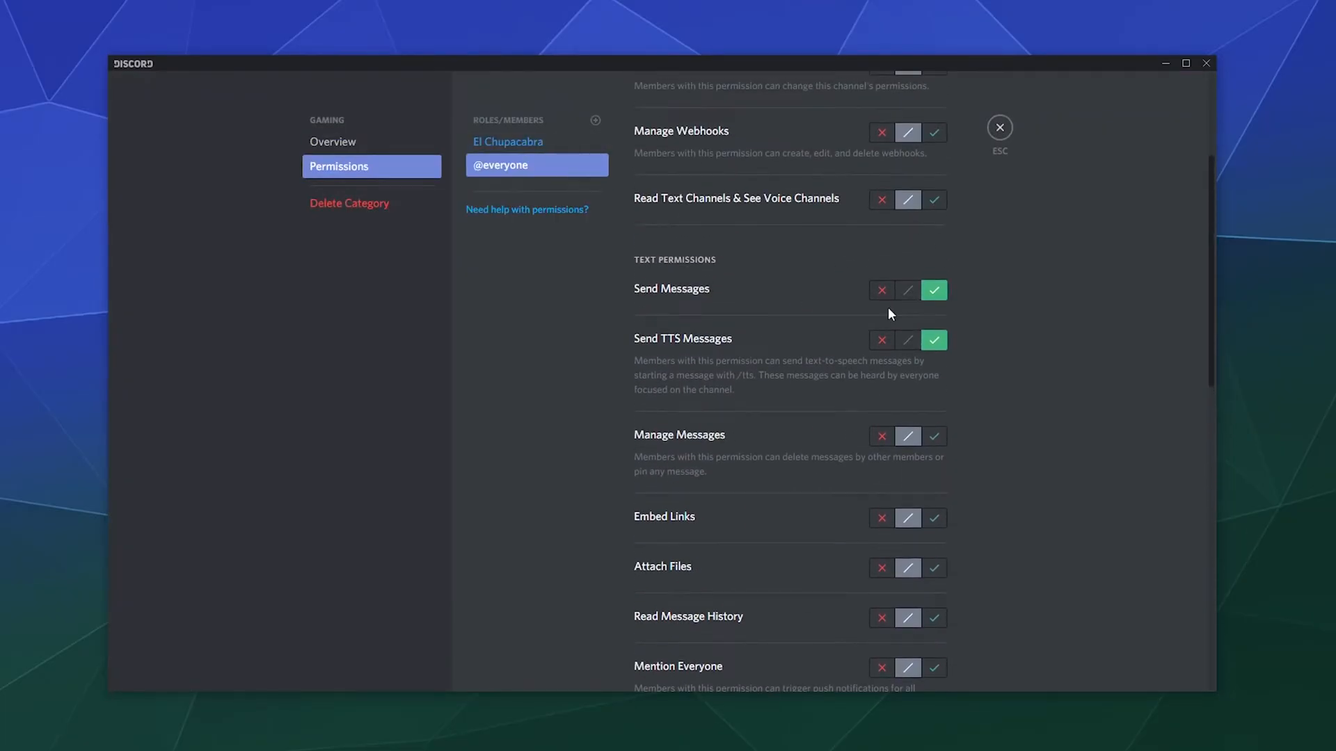
{"action": "scroll", "scroll_direction": "down", "scroll_amount": 3}
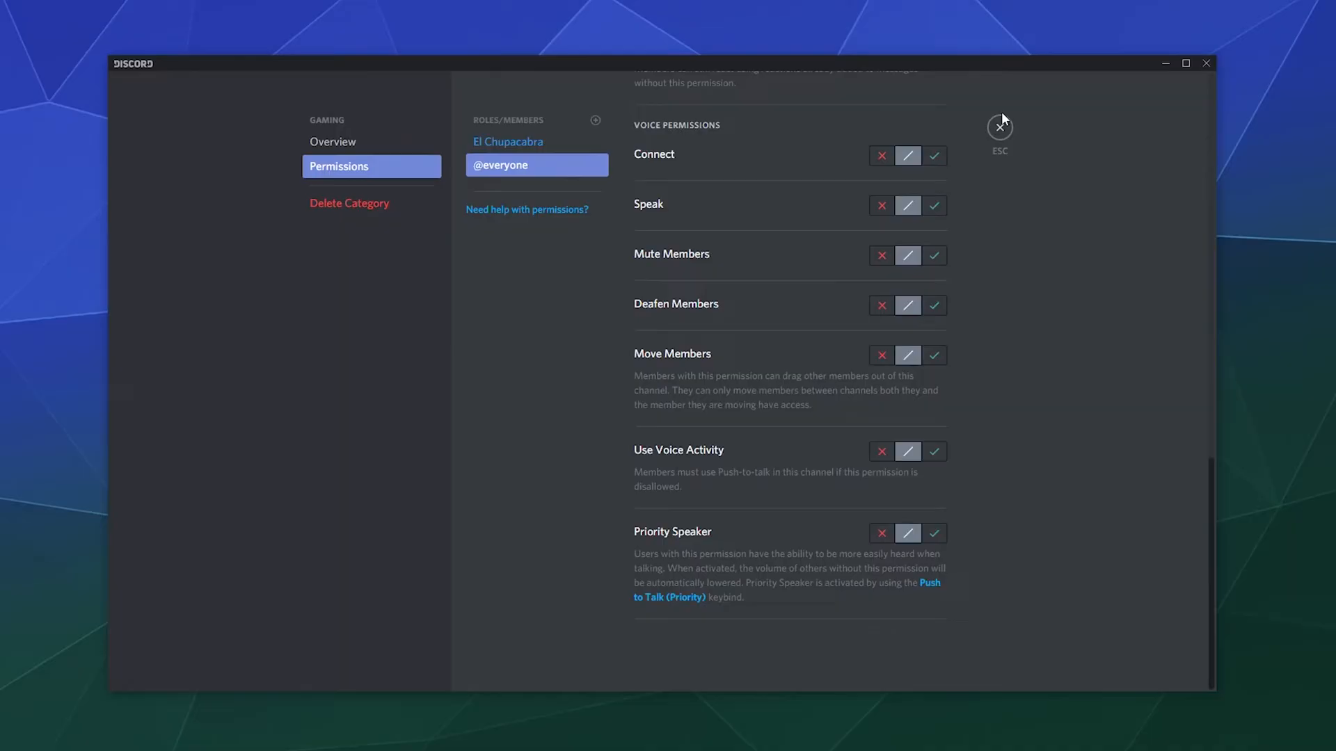
{"action": "left_click", "coordinate": [1000, 127]}
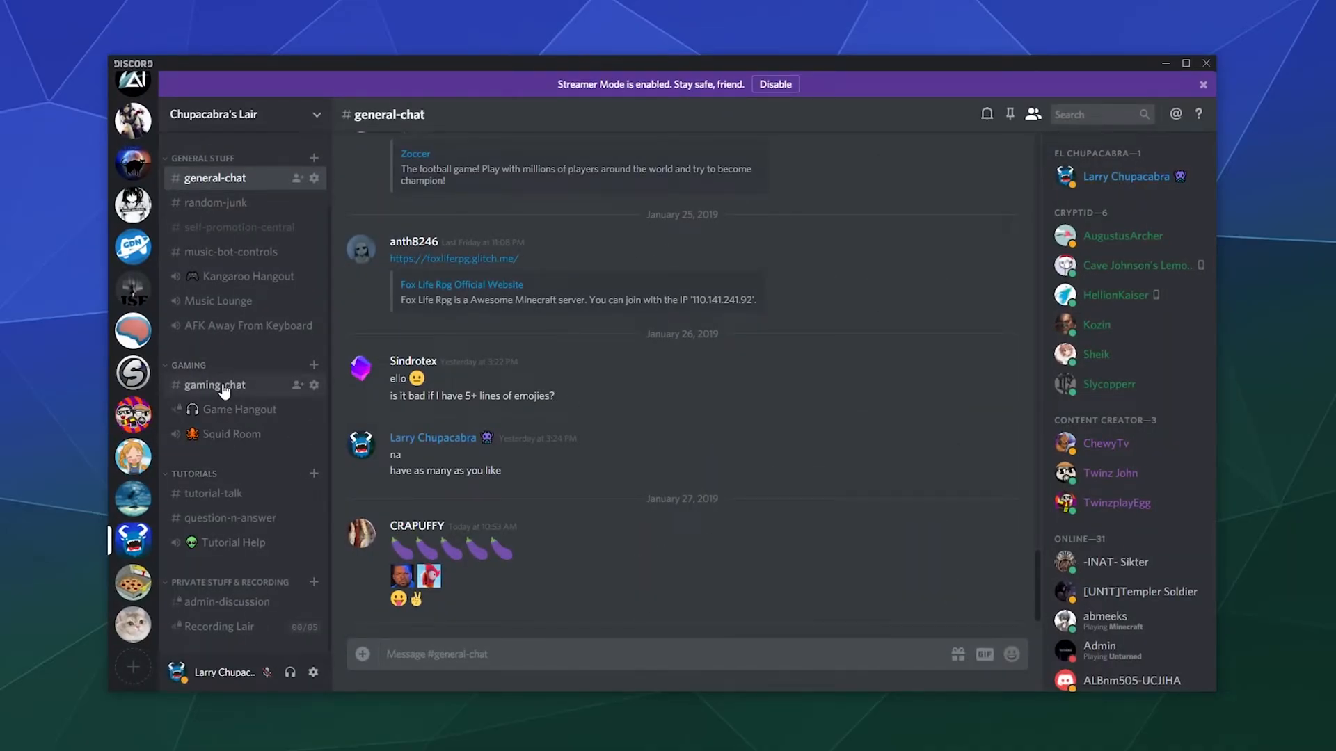
{"action": "mouse_move", "coordinate": [238, 409]}
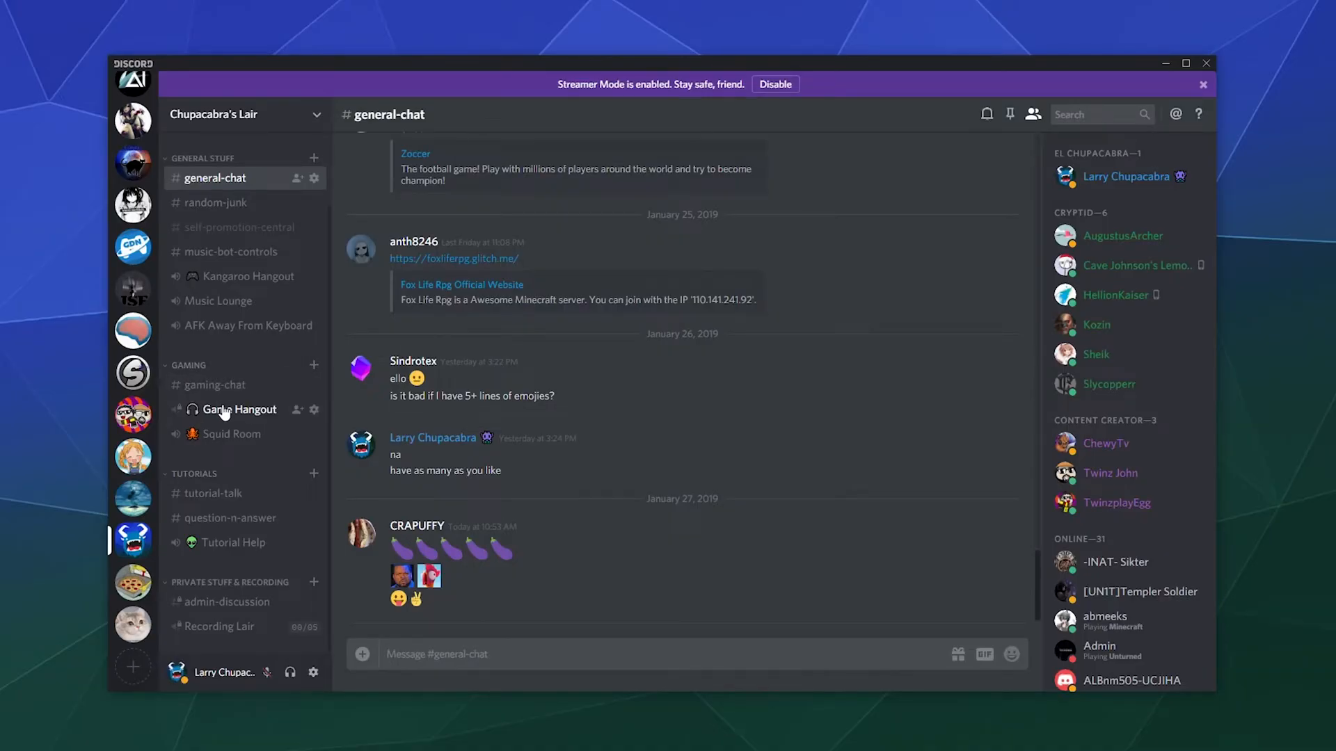
Step: Return to Game Hangout's Permissions page to reach the sync-with-Gaming prompt
{"action": "right_click", "coordinate": [238, 410]}
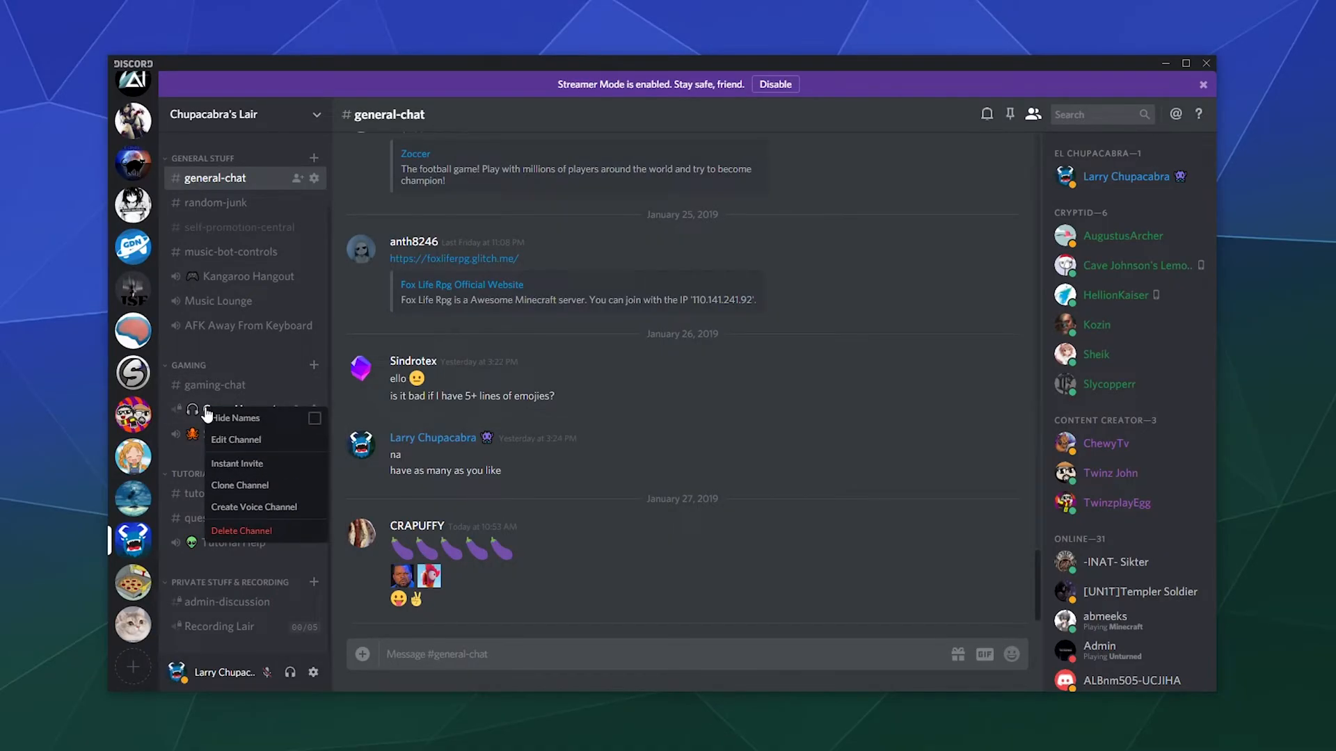
{"action": "left_click", "coordinate": [237, 439]}
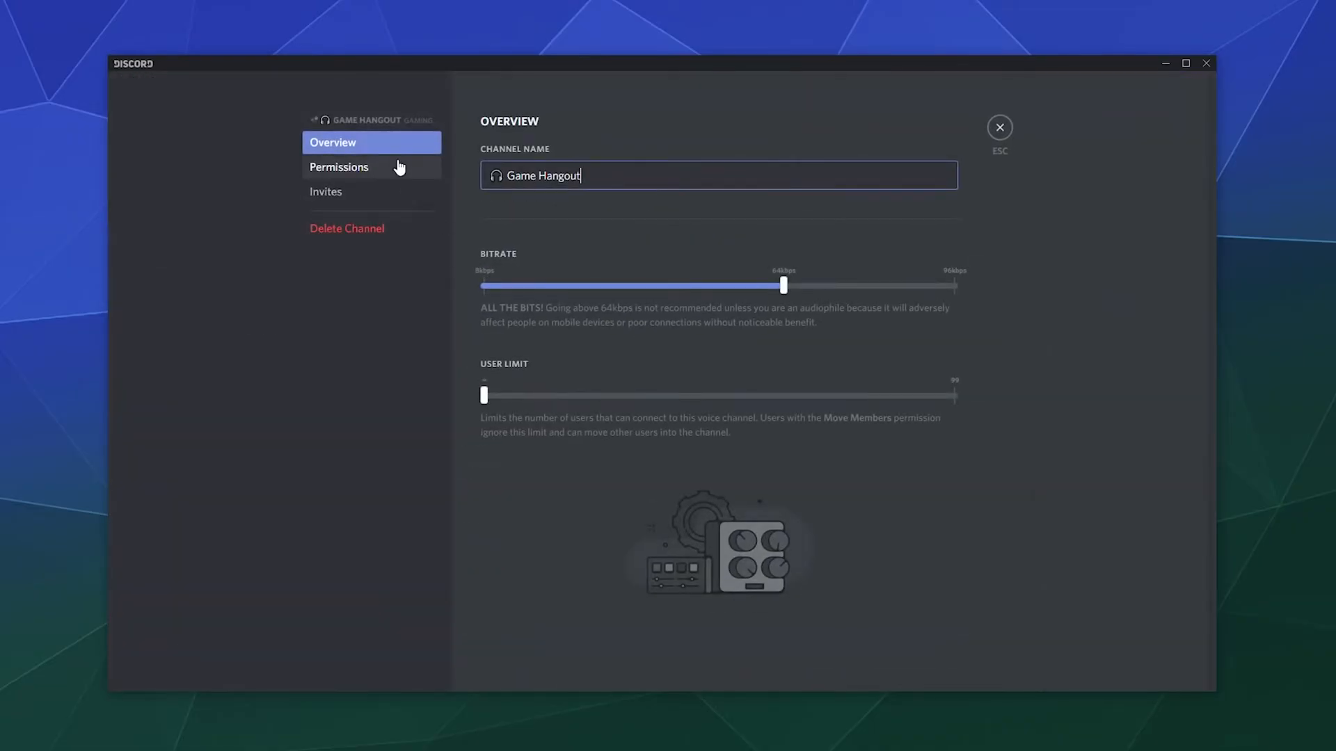
{"action": "left_click", "coordinate": [340, 167]}
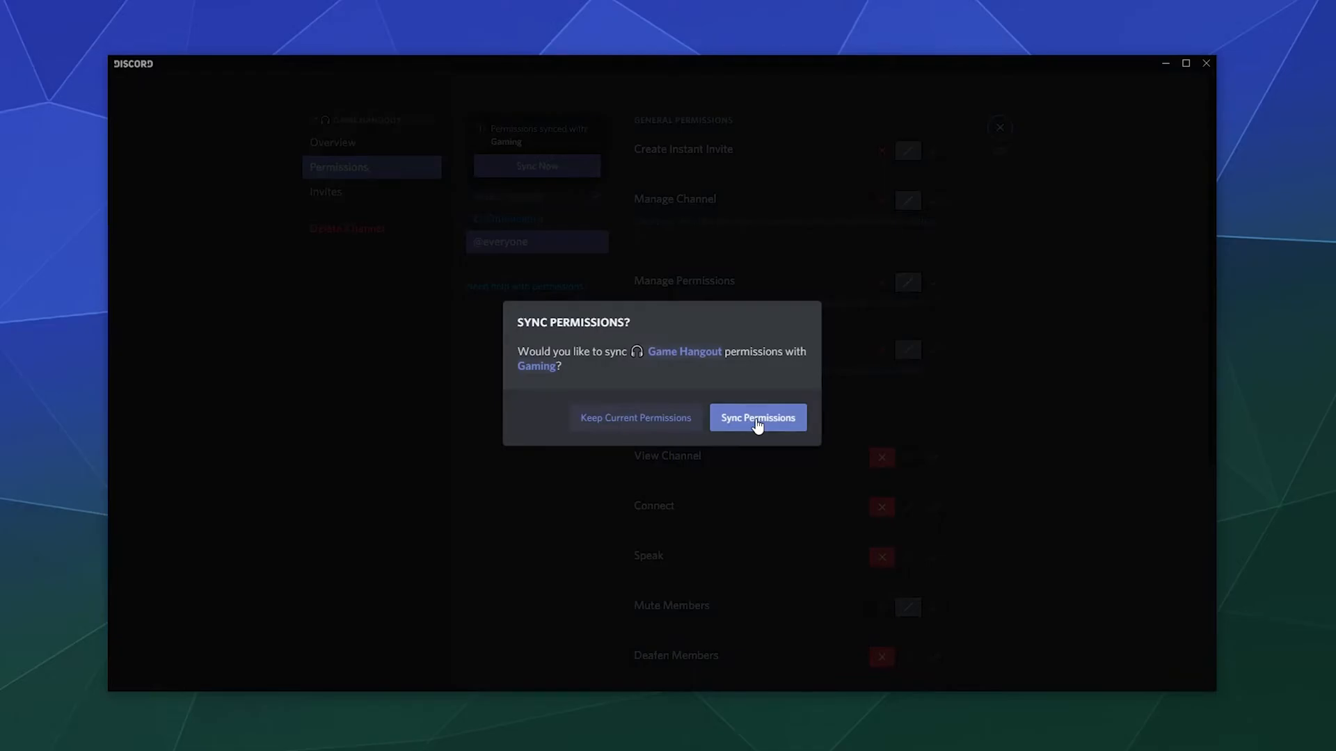
Step: Confirm Sync Permissions so Game Hangout matches Gaming, verify the result and close settings
{"action": "left_click", "coordinate": [757, 418]}
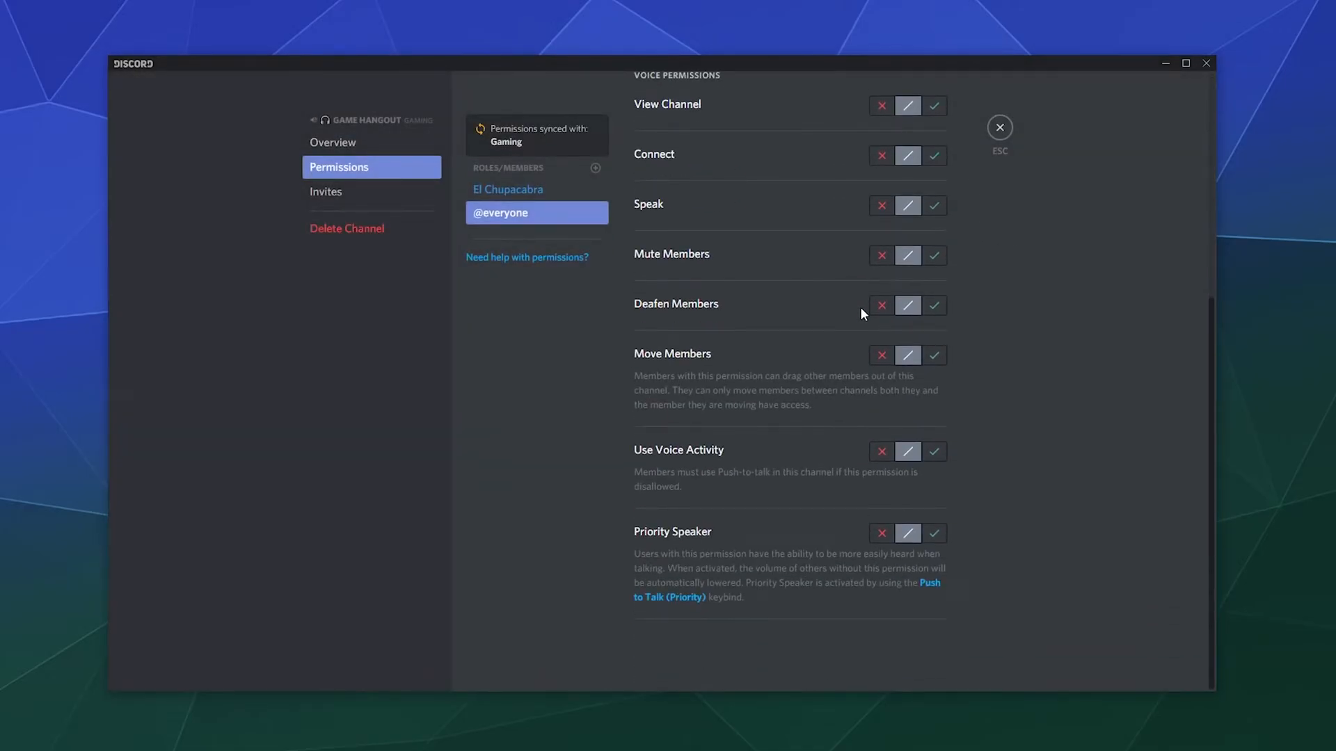
{"action": "scroll", "scroll_direction": "up", "scroll_amount": 3}
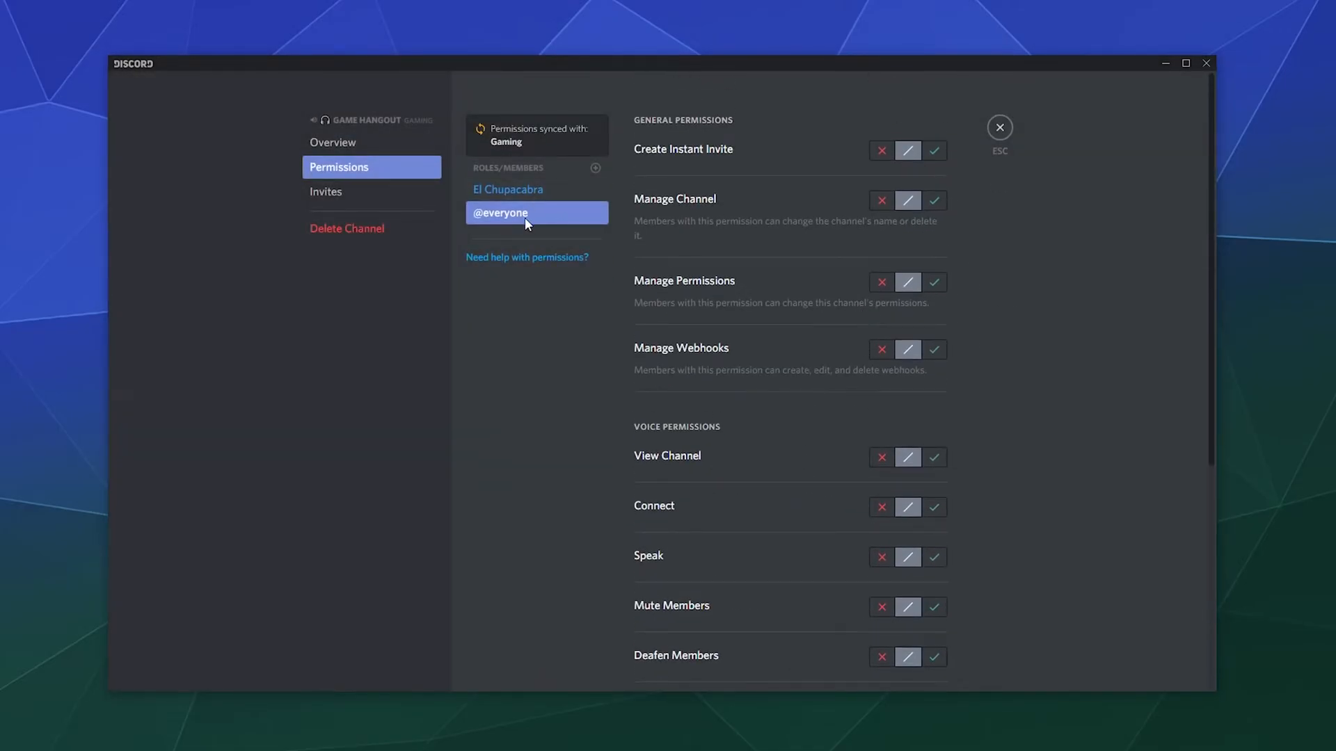
{"action": "scroll", "scroll_direction": "down", "scroll_amount": 3}
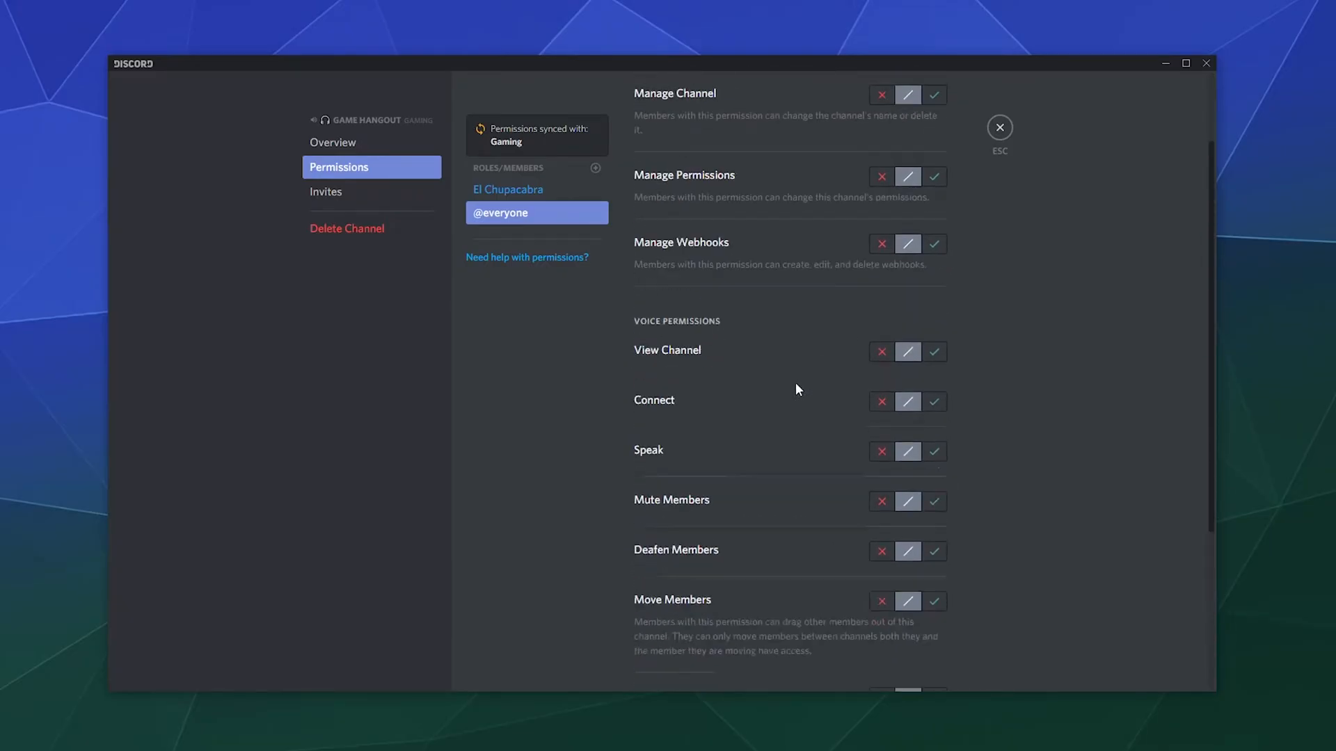
{"action": "scroll", "scroll_direction": "down", "scroll_amount": 3}
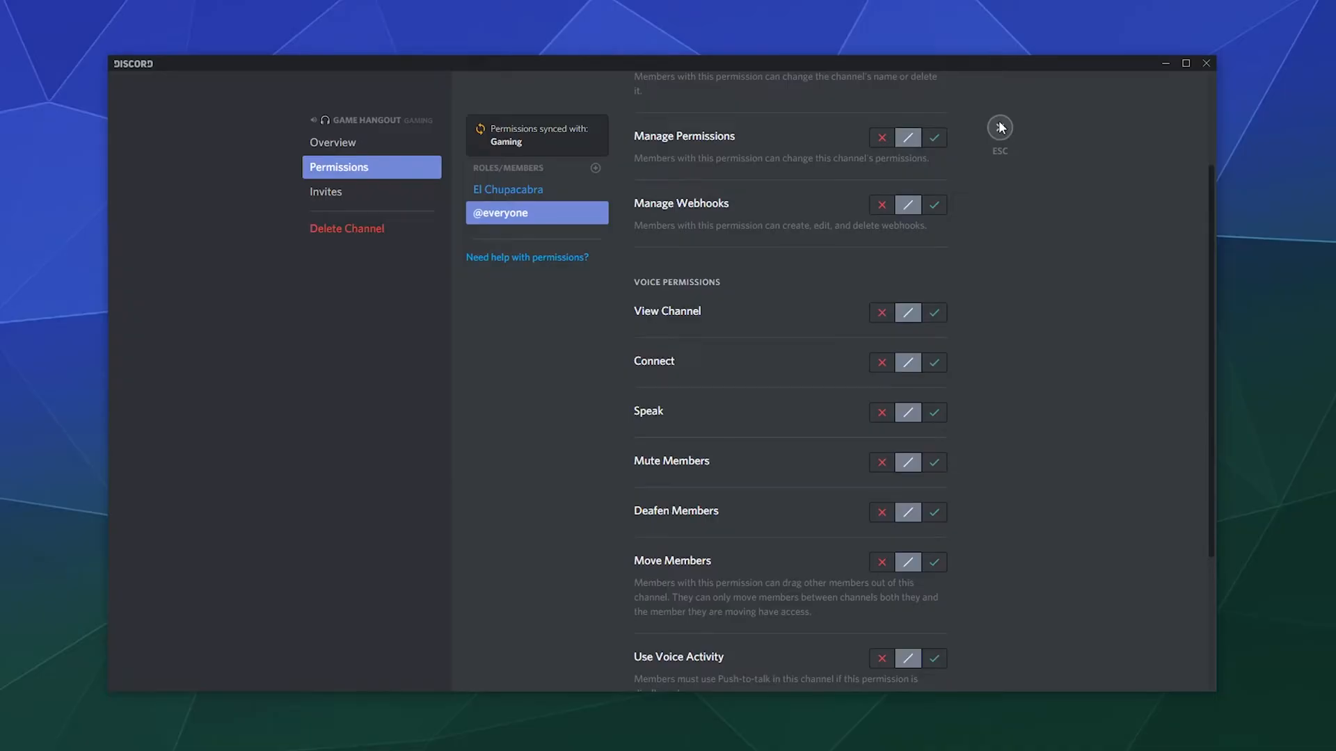
{"action": "left_click", "coordinate": [1000, 128]}
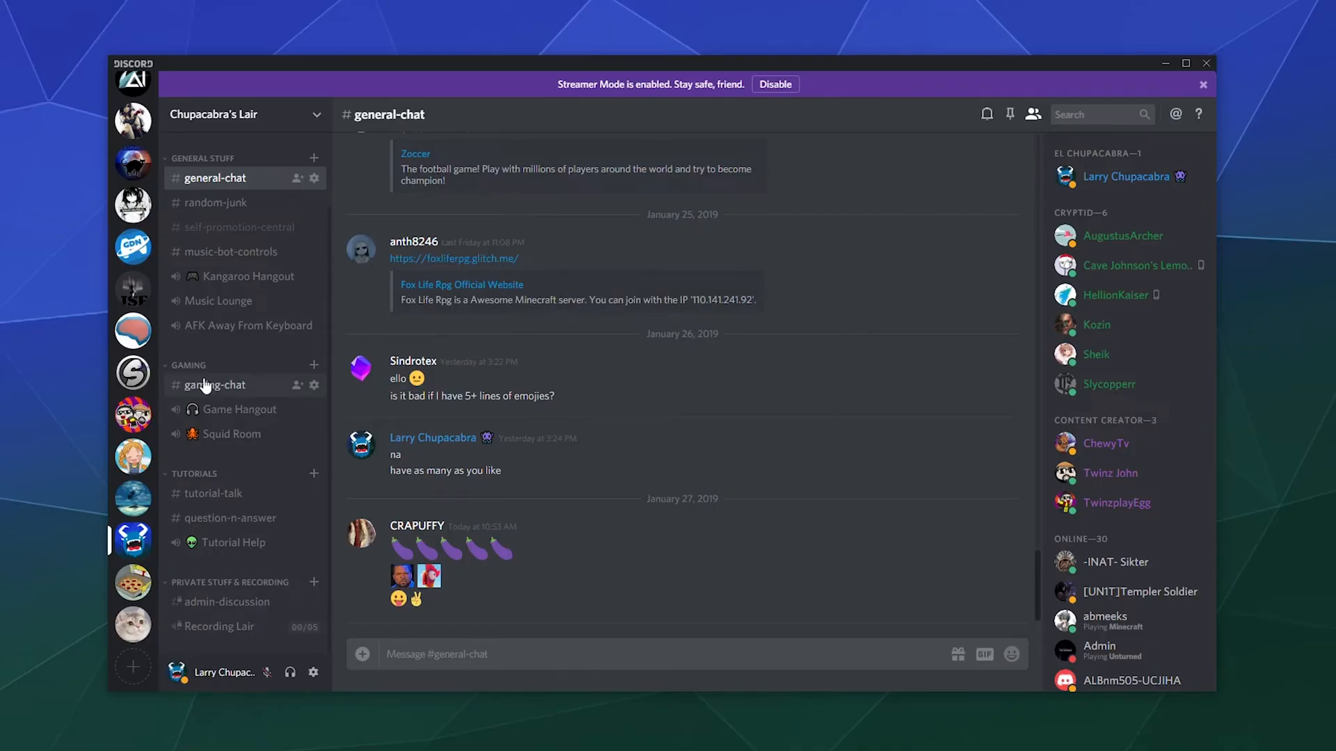
{"action": "mouse_move", "coordinate": [240, 409]}
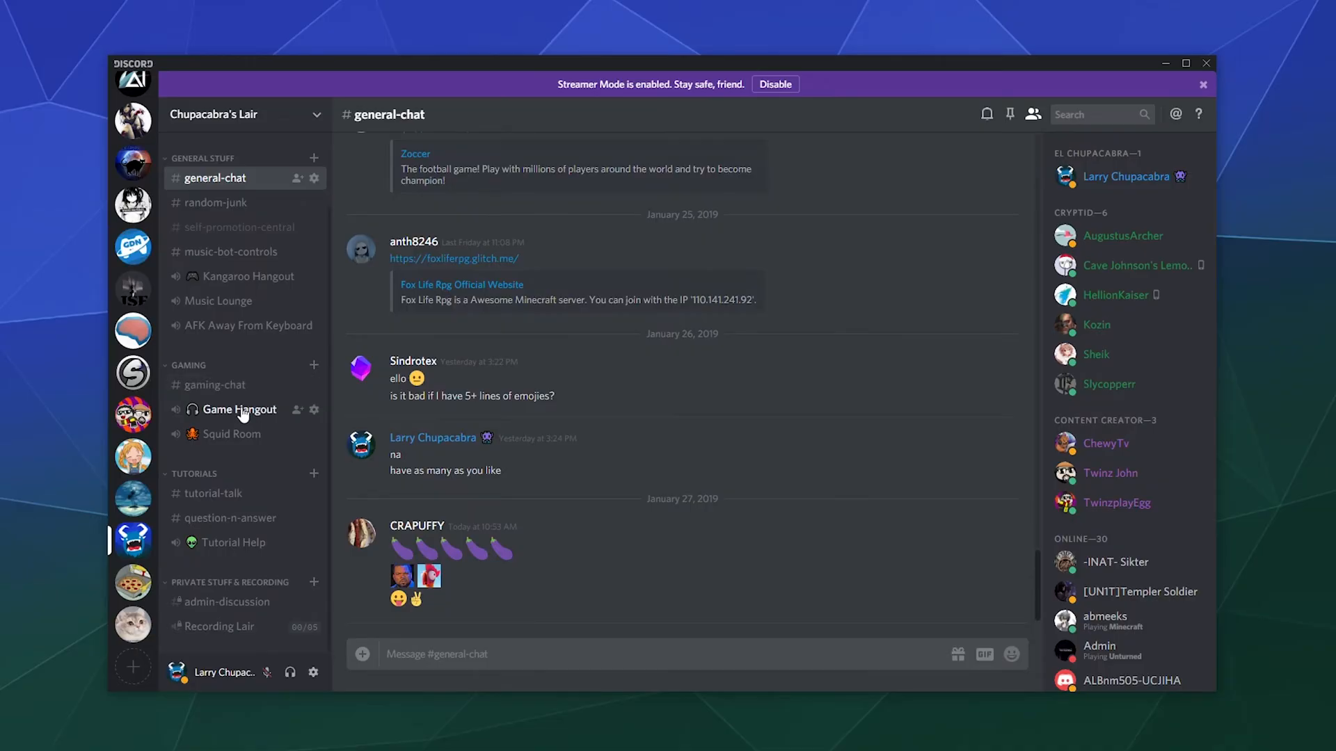
{"action": "mouse_move", "coordinate": [252, 417]}
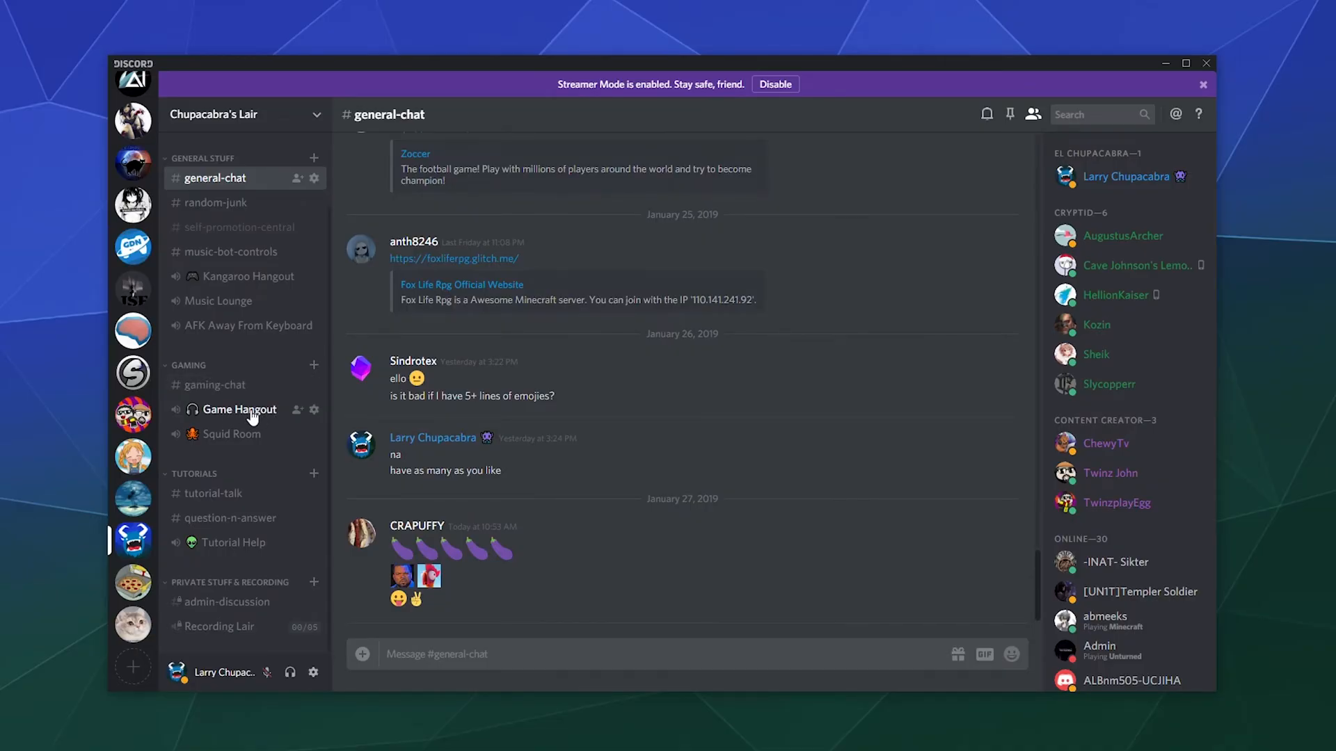